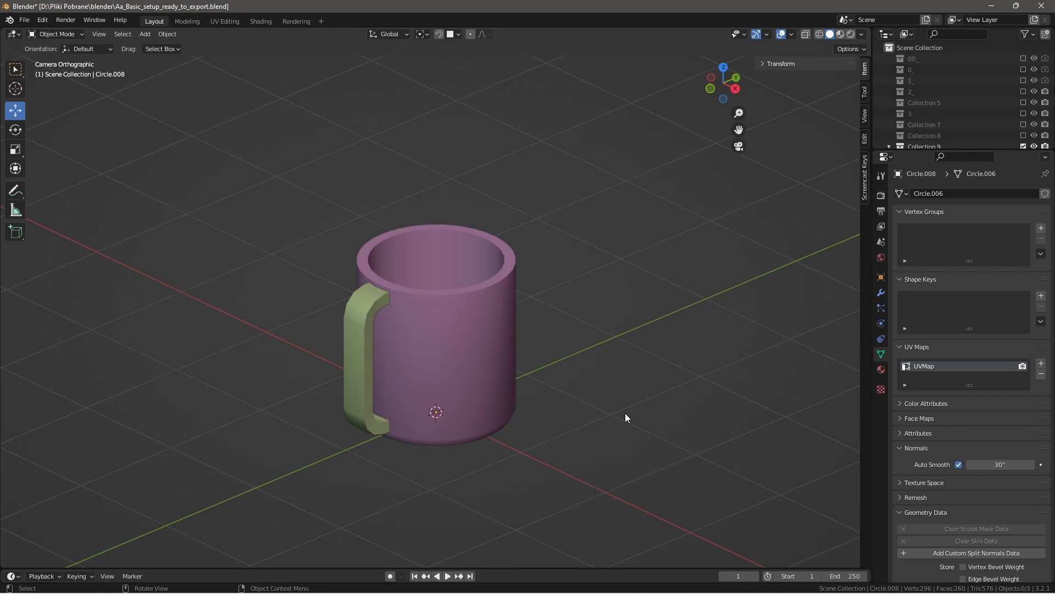
Step: Open Blender Preferences and search add-ons for 'cell' to enable Object: Cell Fracture
{"action": "left_click", "coordinate": [42, 20]}
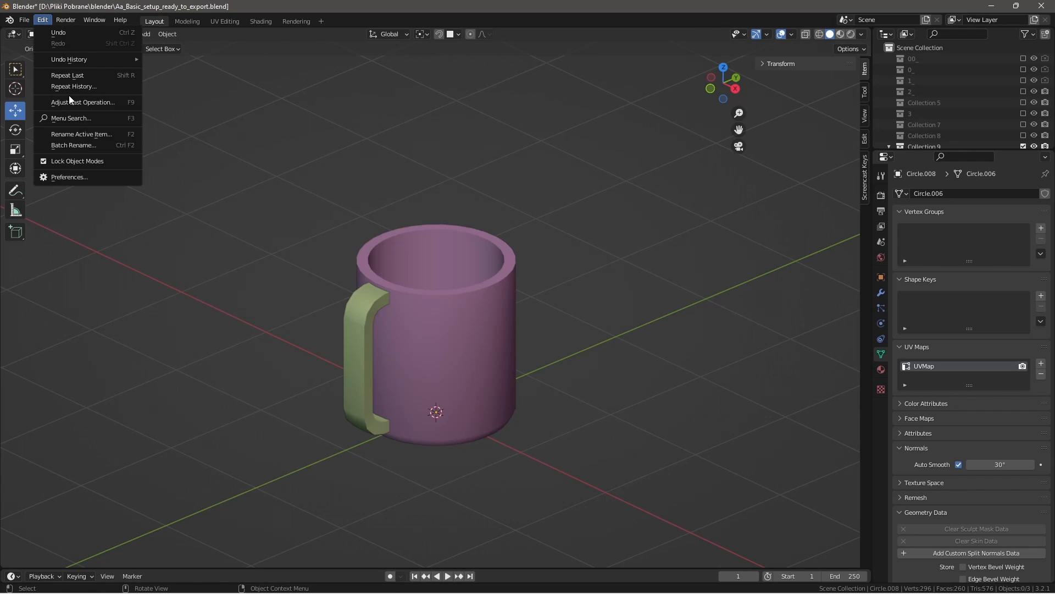
{"action": "left_click", "coordinate": [69, 177]}
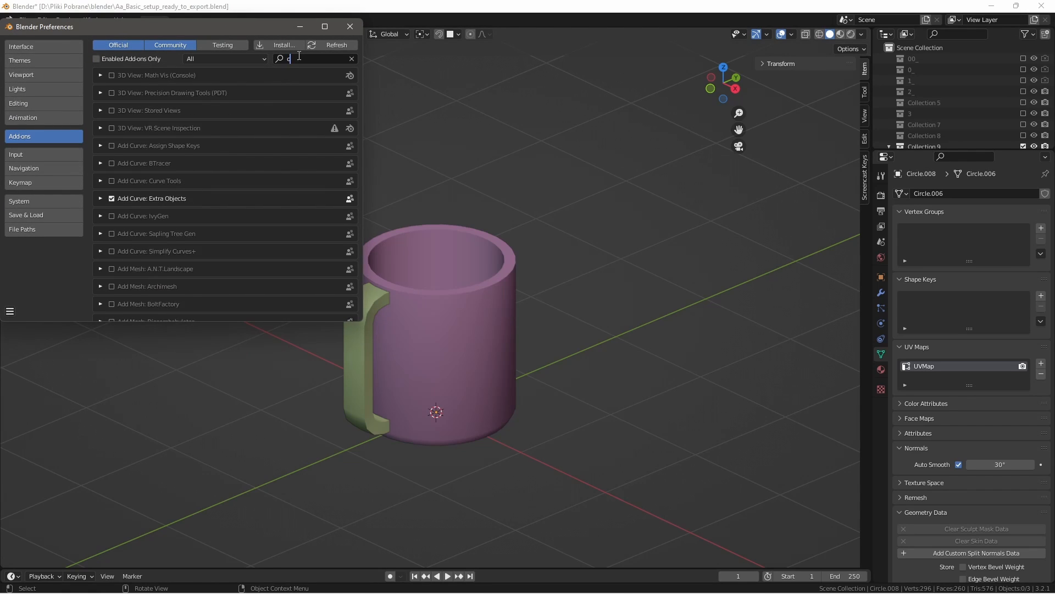
{"action": "type", "text": "cell"}
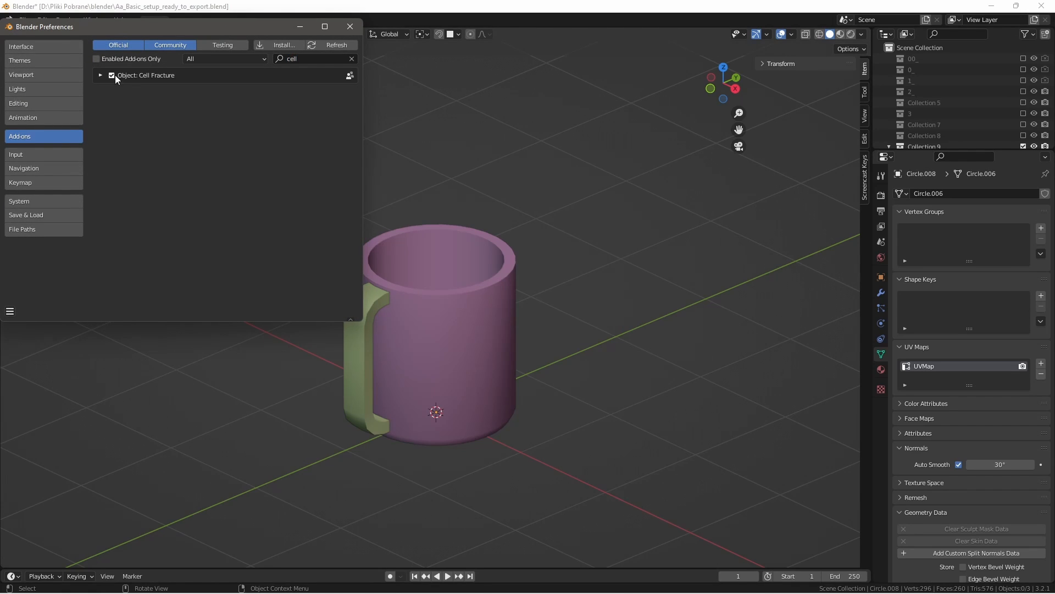
Step: Run Quick Effects > Cell Fracture on the mug with default settings
{"action": "left_click", "coordinate": [166, 33]}
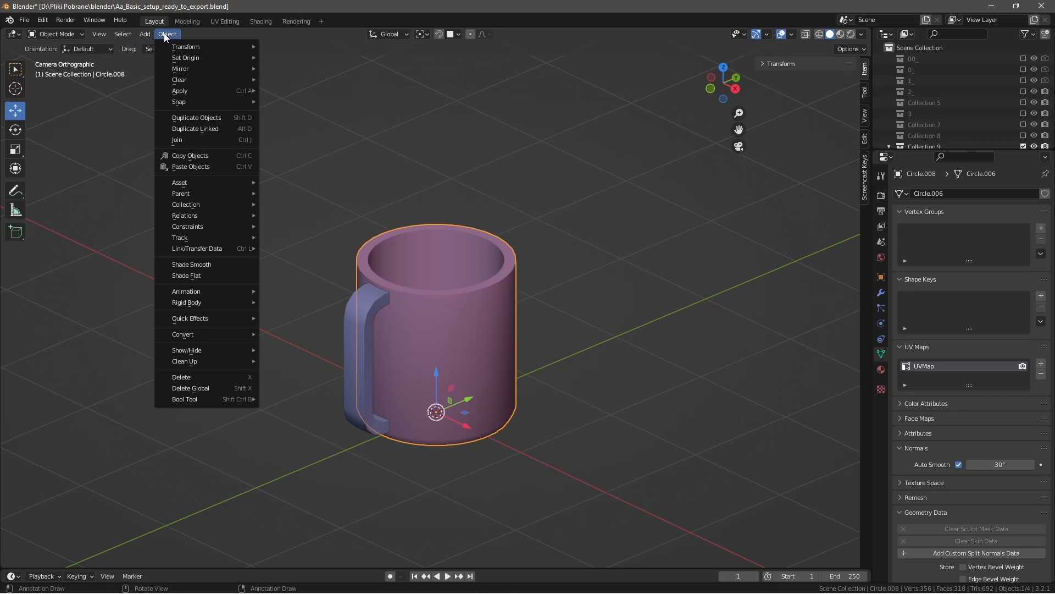
{"action": "mouse_move", "coordinate": [191, 317]}
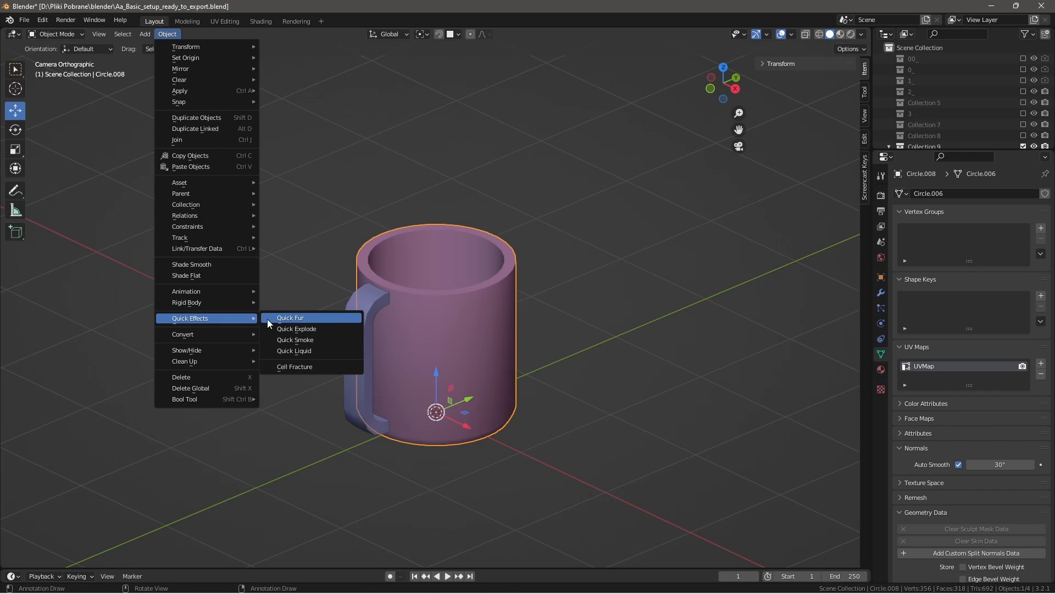
{"action": "left_click", "coordinate": [295, 366]}
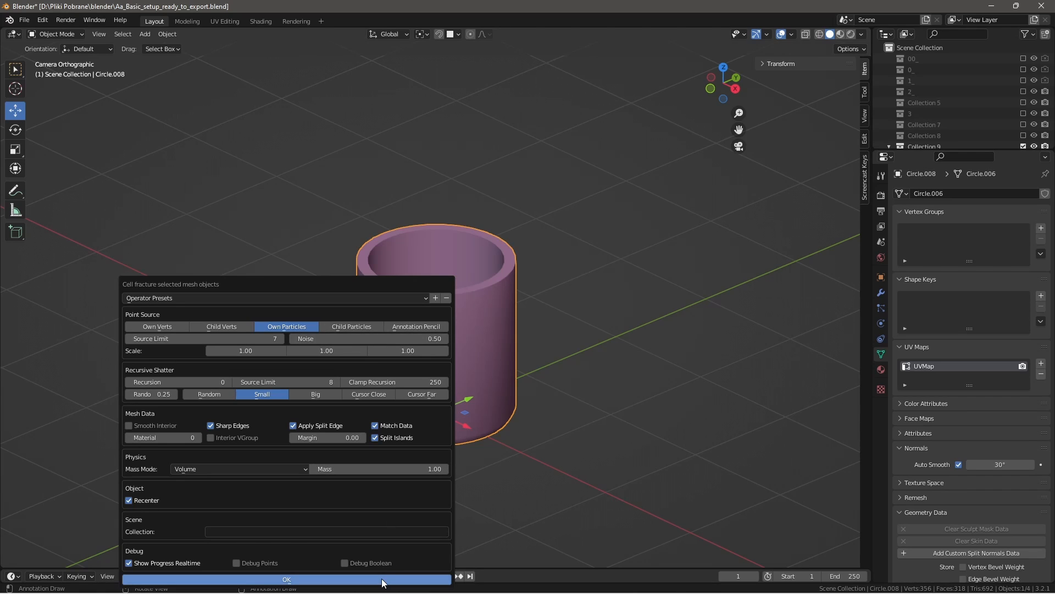
{"action": "left_click", "coordinate": [286, 579]}
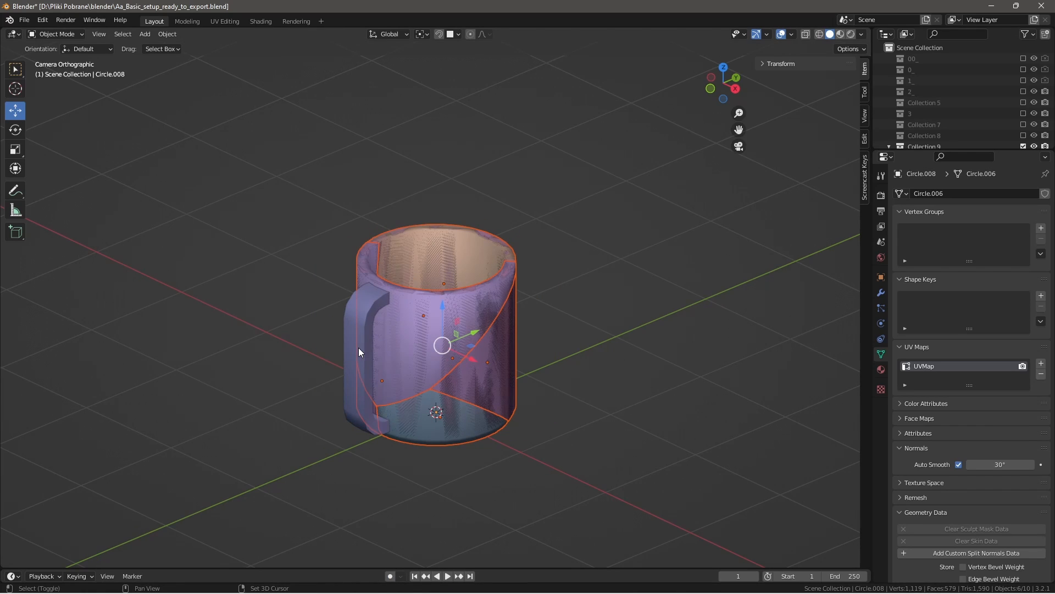
Step: Export the selected fractured pieces as broken_mug.dae and the intact mug as intact_mug.dae
{"action": "left_click", "coordinate": [23, 20]}
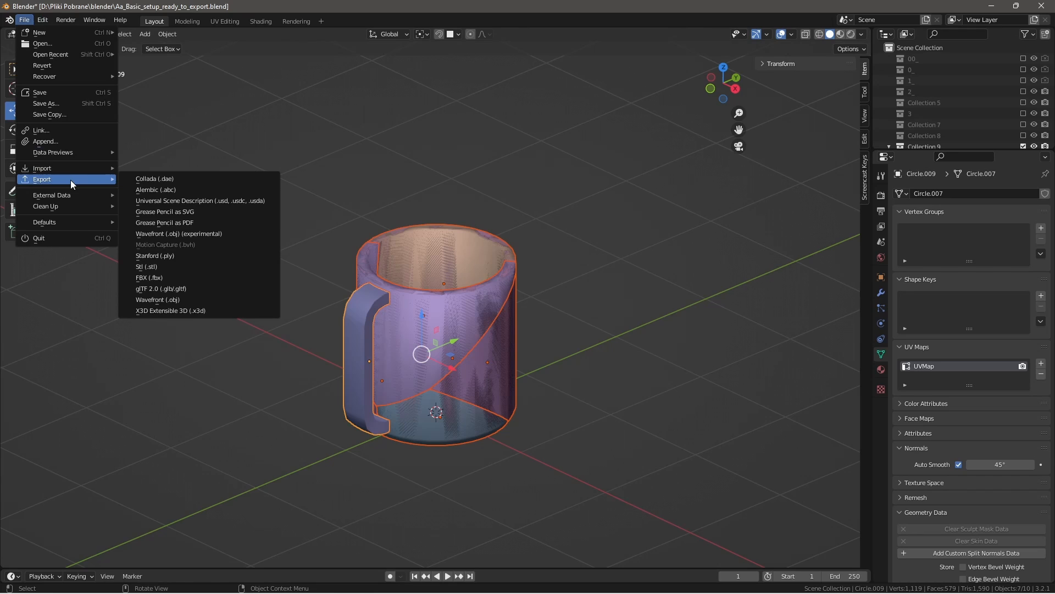
{"action": "left_click", "coordinate": [154, 178]}
{"action": "type", "text": "broken_mug"}
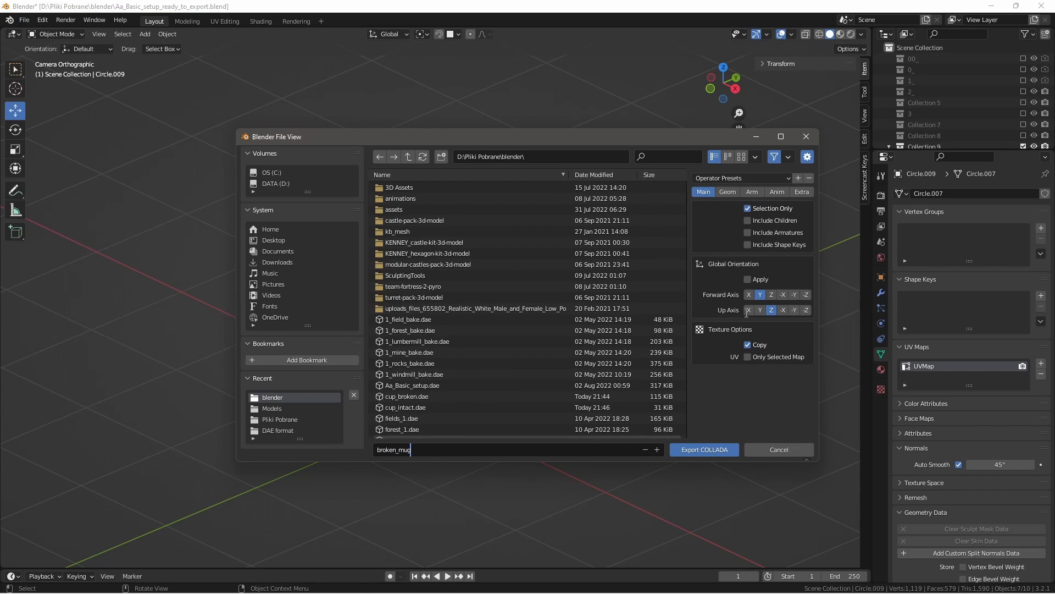
{"action": "left_click", "coordinate": [703, 450]}
{"action": "type", "text": "in"}
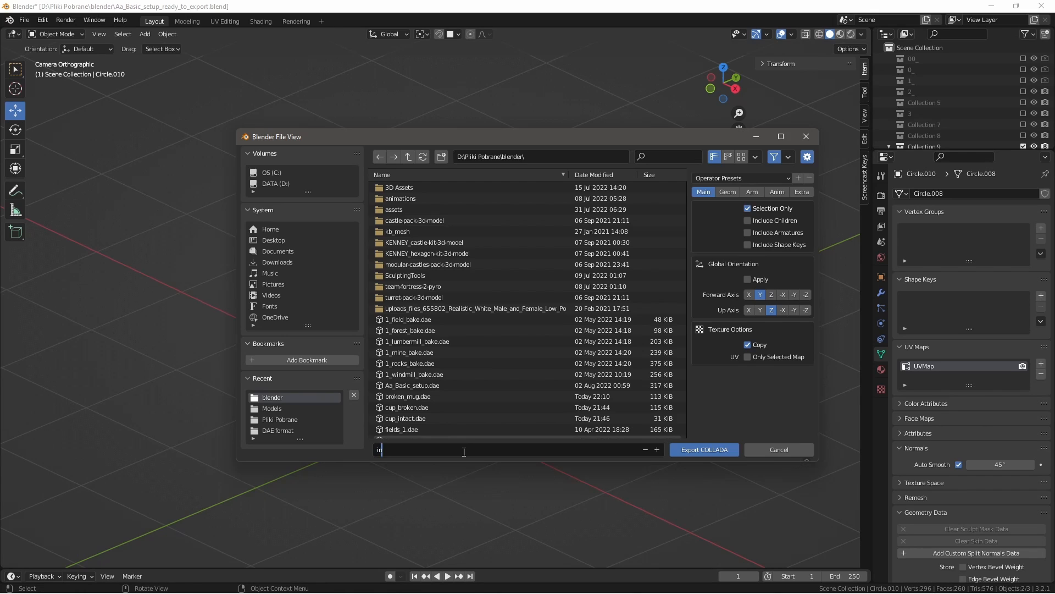
{"action": "left_click", "coordinate": [704, 449]}
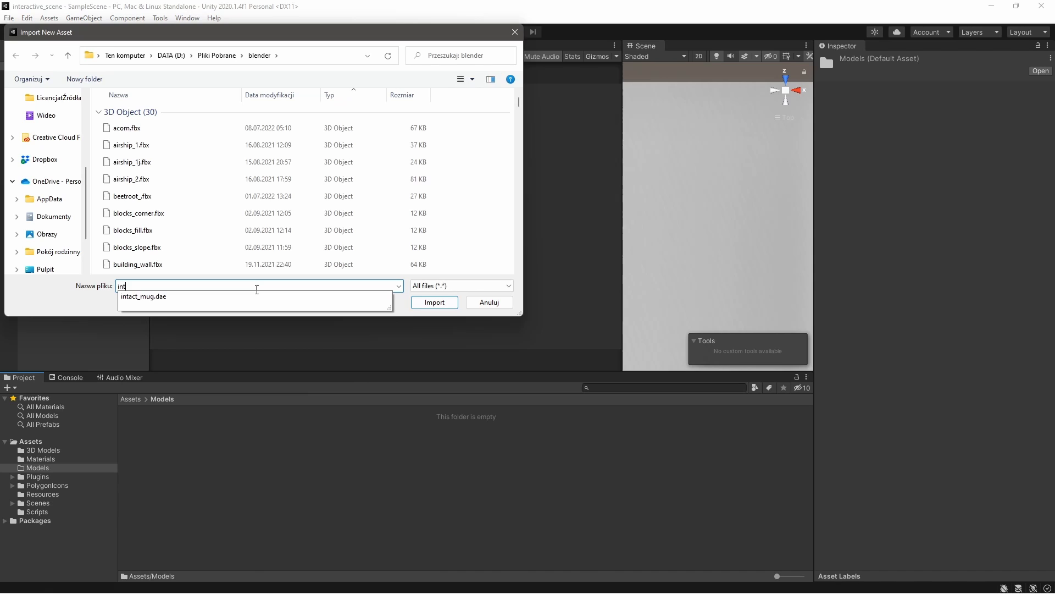
Step: Import intact_mug.dae and broken_mug.dae into Assets/Models
{"action": "left_click", "coordinate": [435, 302]}
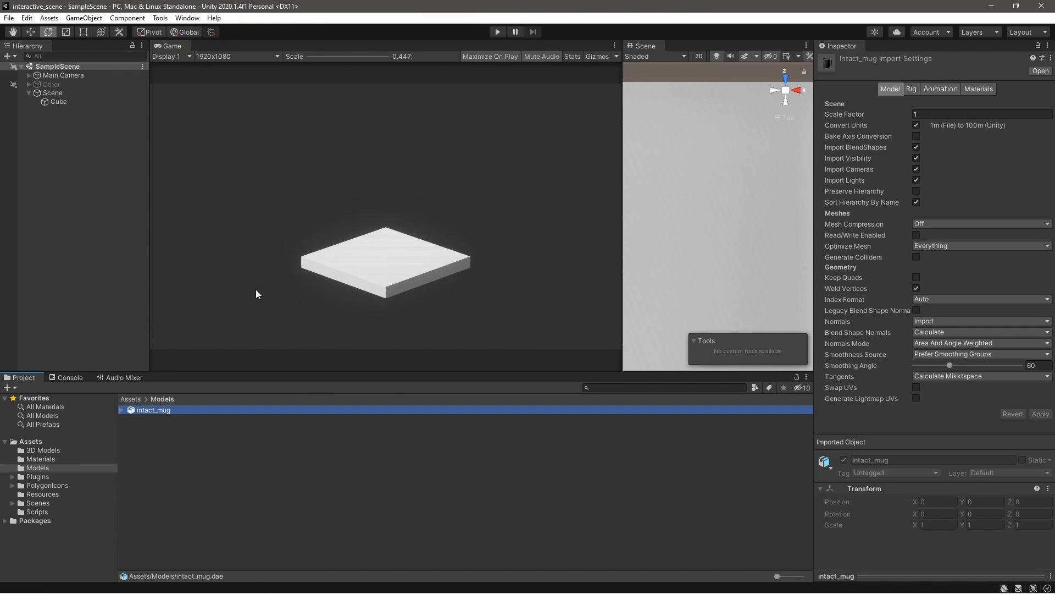
{"action": "type", "text": "bro"}
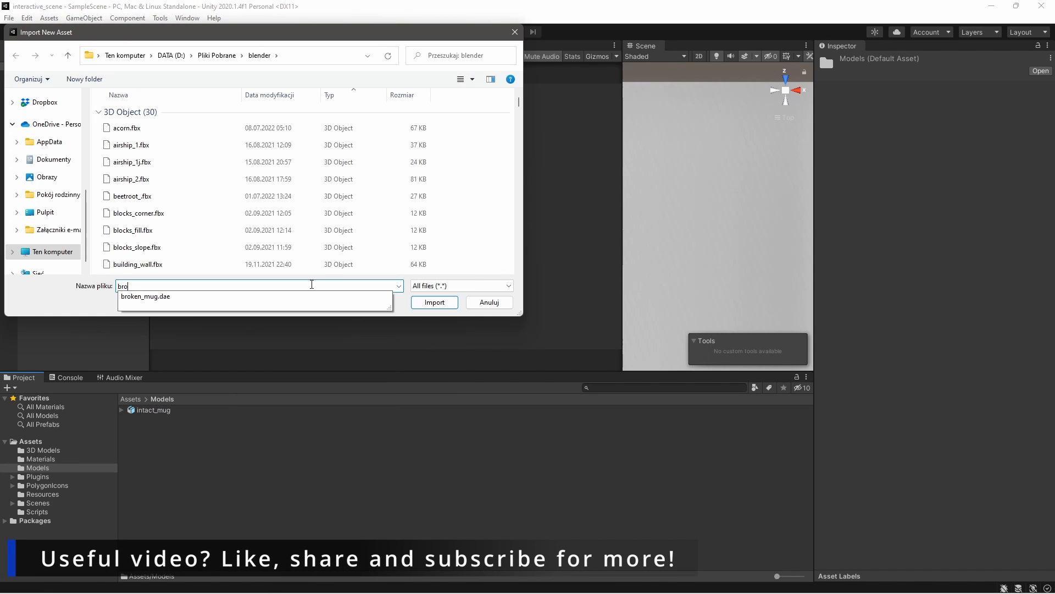
{"action": "left_click", "coordinate": [434, 302]}
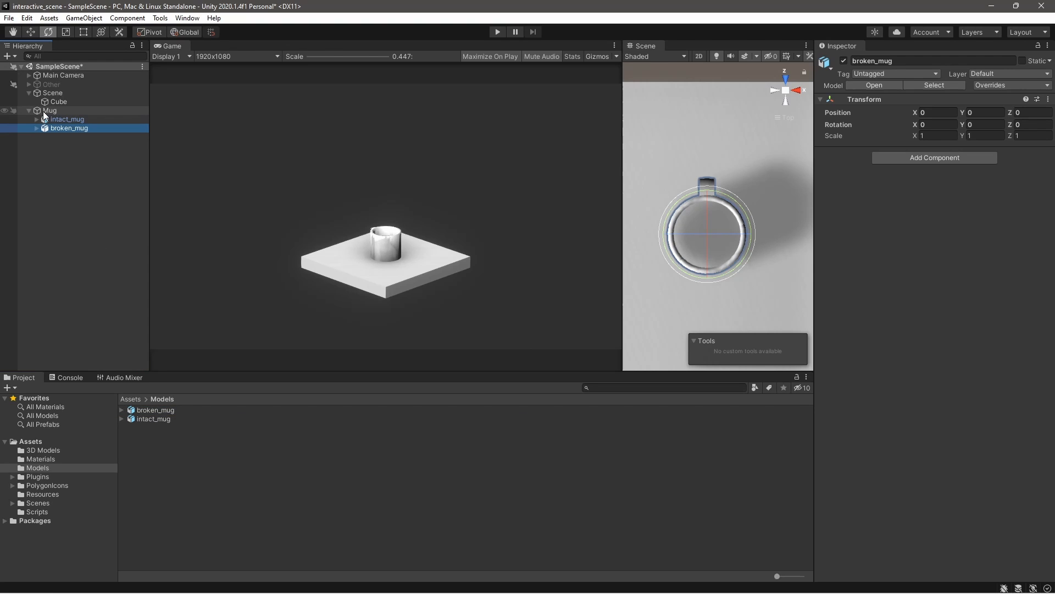
Step: Expand broken_mug, select all fractured pieces, and add a Convex Mesh Collider
{"action": "left_click", "coordinate": [37, 128]}
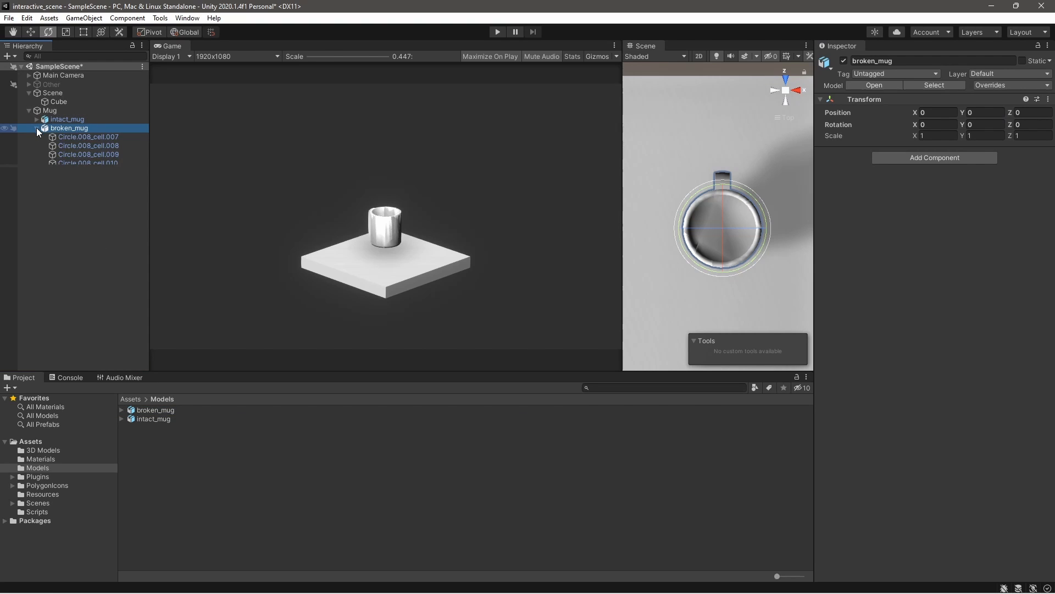
{"action": "left_click", "coordinate": [88, 137]}
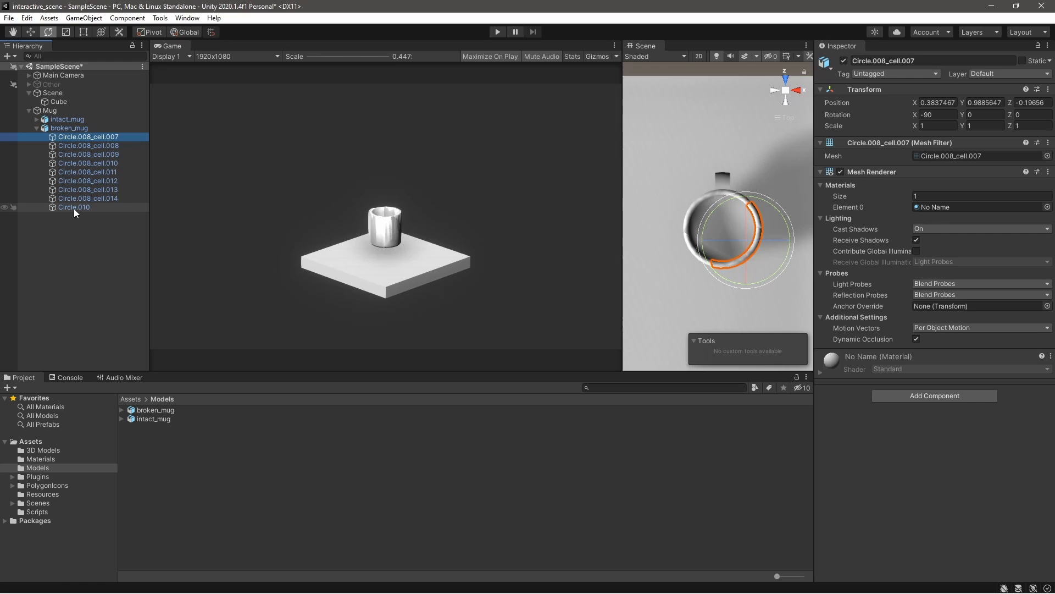
{"action": "left_click", "coordinate": [74, 207]}
{"action": "type", "text": "mesh"}
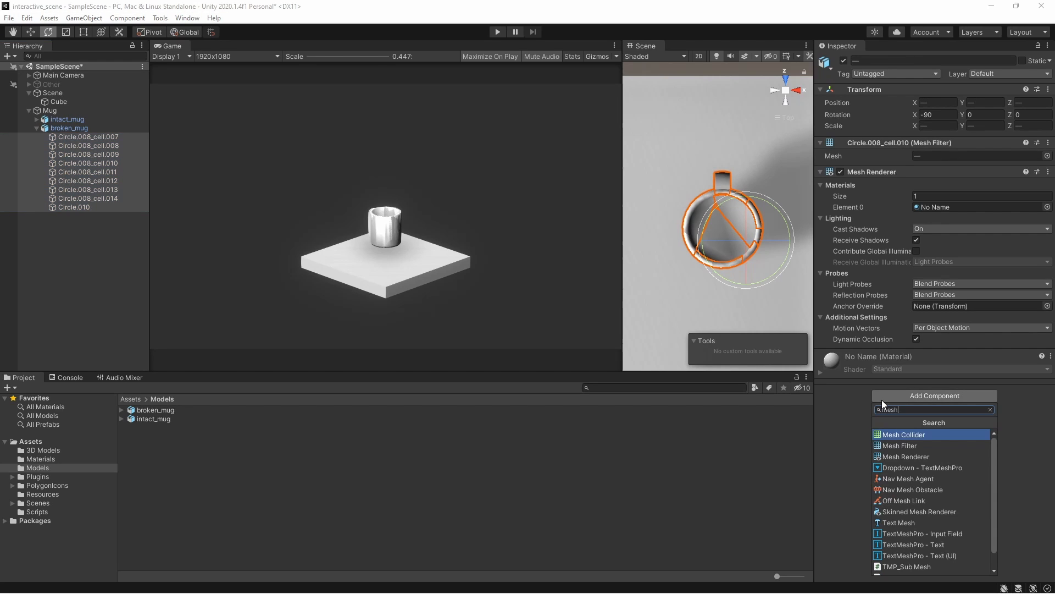
{"action": "left_click", "coordinate": [902, 435]}
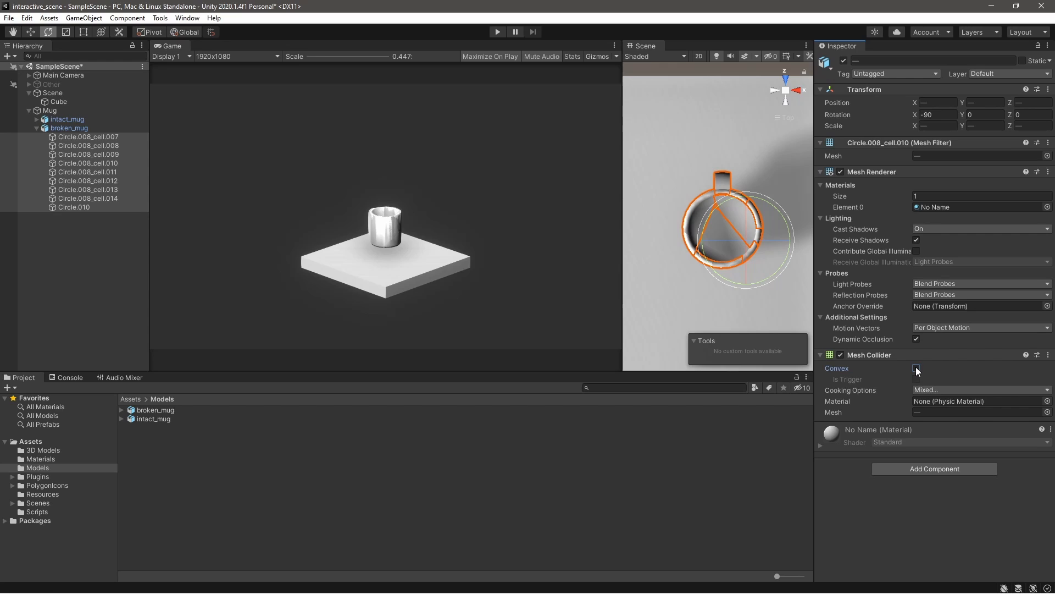
{"action": "left_click", "coordinate": [915, 368]}
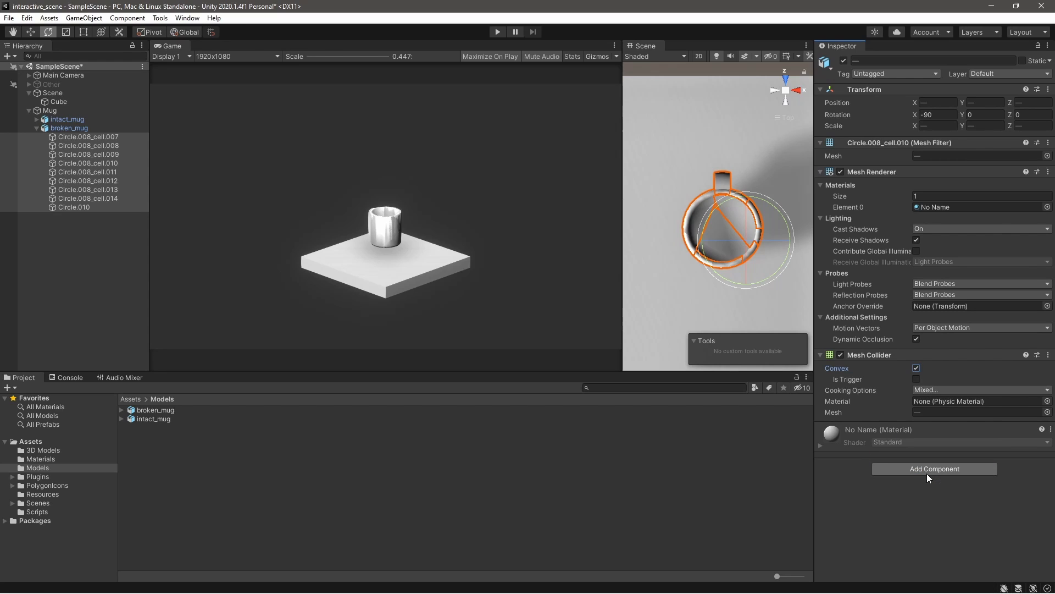
{"action": "left_click", "coordinate": [915, 368]}
{"action": "type", "text": "br"}
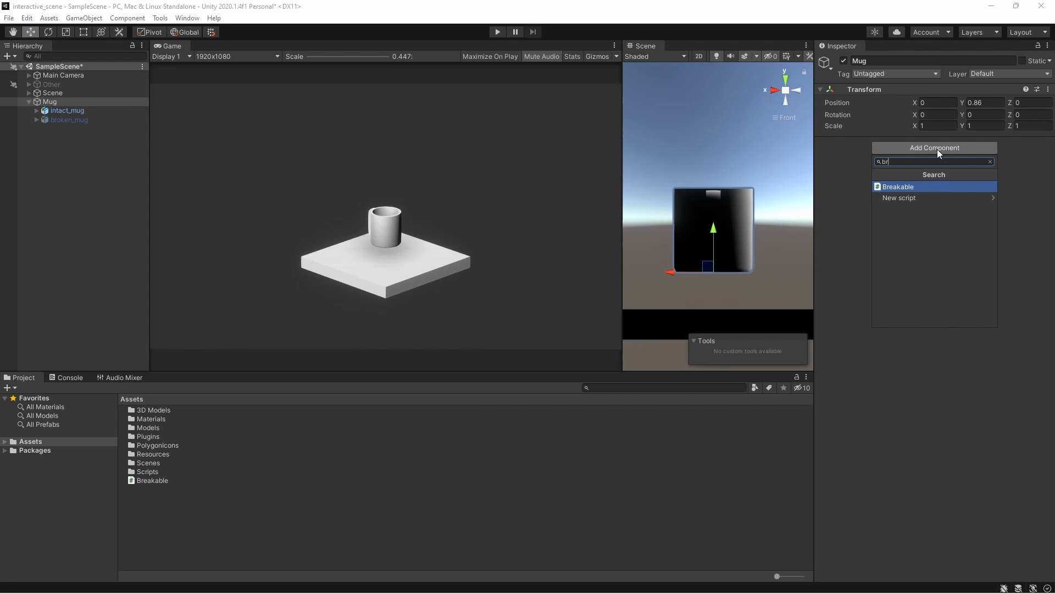
Step: Add the Breakable script to Mug and assign intact_mug and broken_mug
{"action": "left_click", "coordinate": [897, 187]}
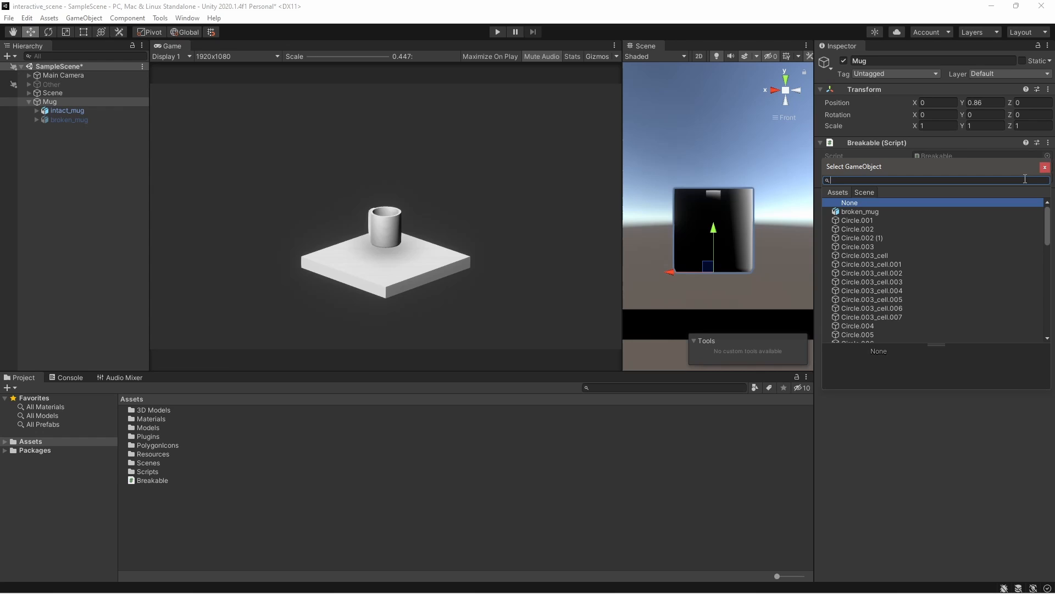
{"action": "left_click", "coordinate": [860, 211]}
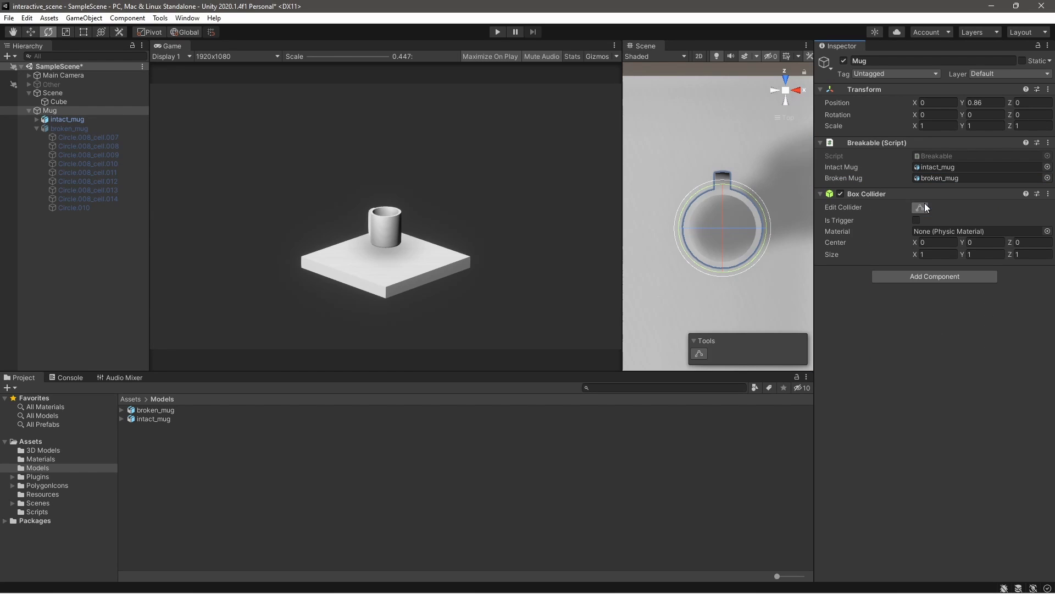
Step: Edit Mug's Box Collider, dragging its handles to enclose the whole mug
{"action": "left_click", "coordinate": [915, 220]}
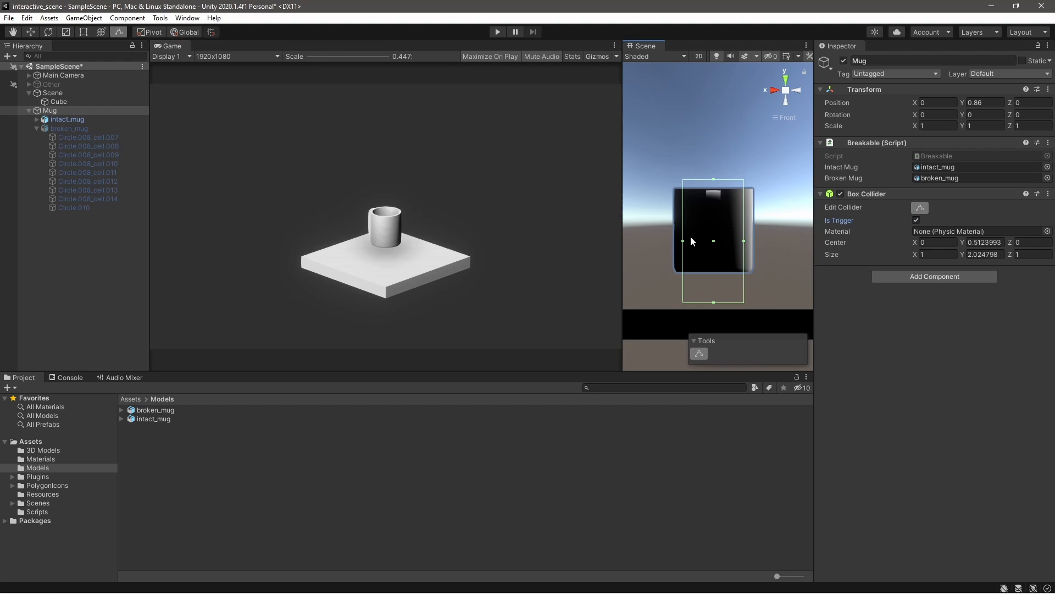
{"action": "left_click_drag", "start_coordinate": [714, 241], "coordinate": [718, 289]}
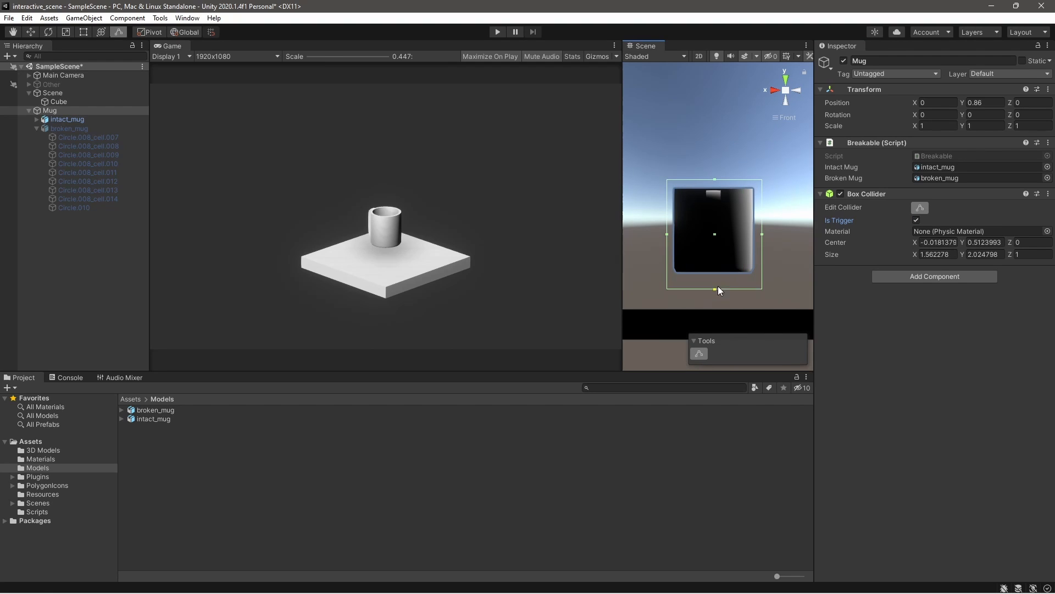